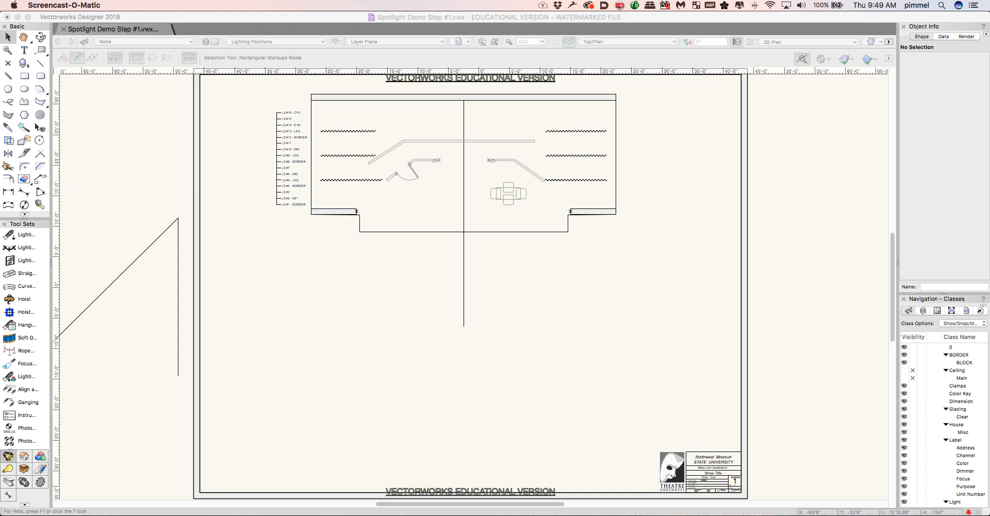
pyautogui.moveTo(577, 382)
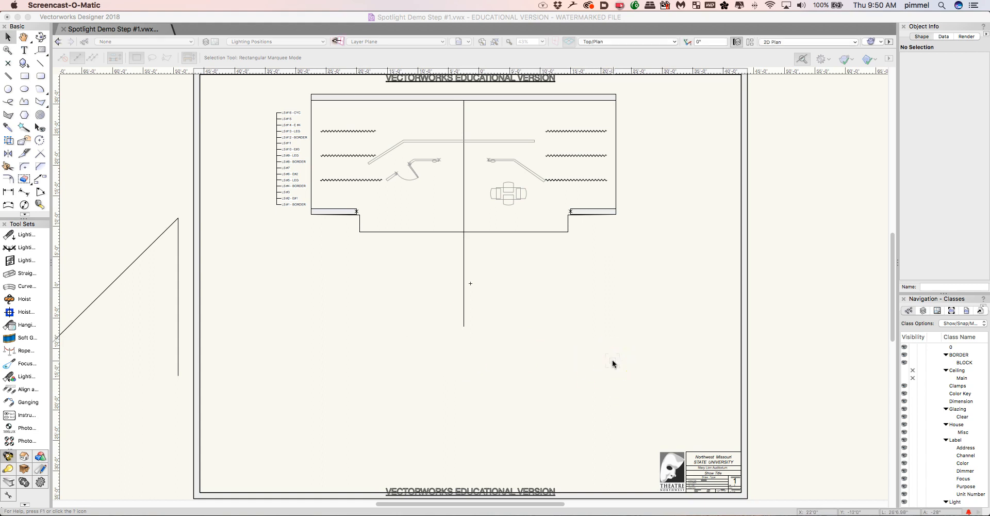
pyautogui.moveTo(547, 344)
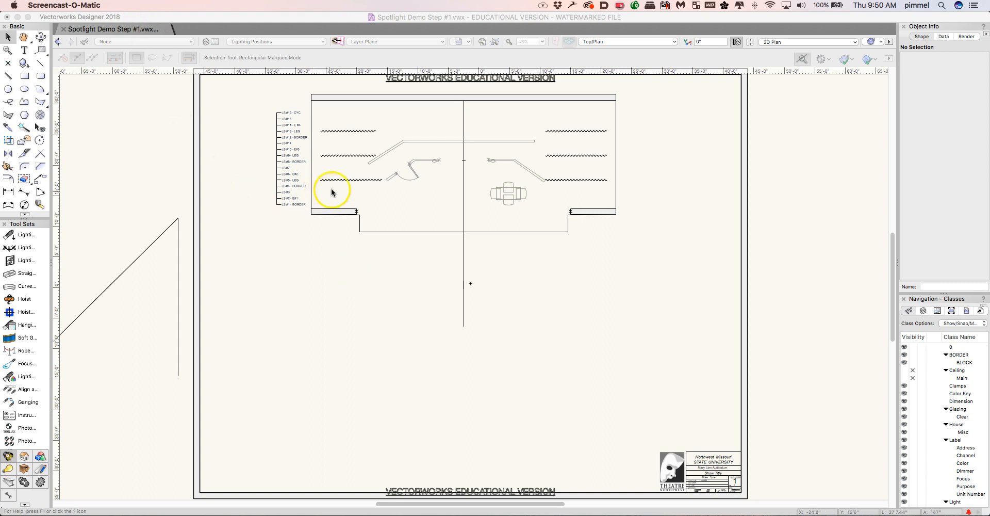
# Open NW drawing components v2018.vwx from the Houses folder as a second document
pyautogui.click(83, 6)
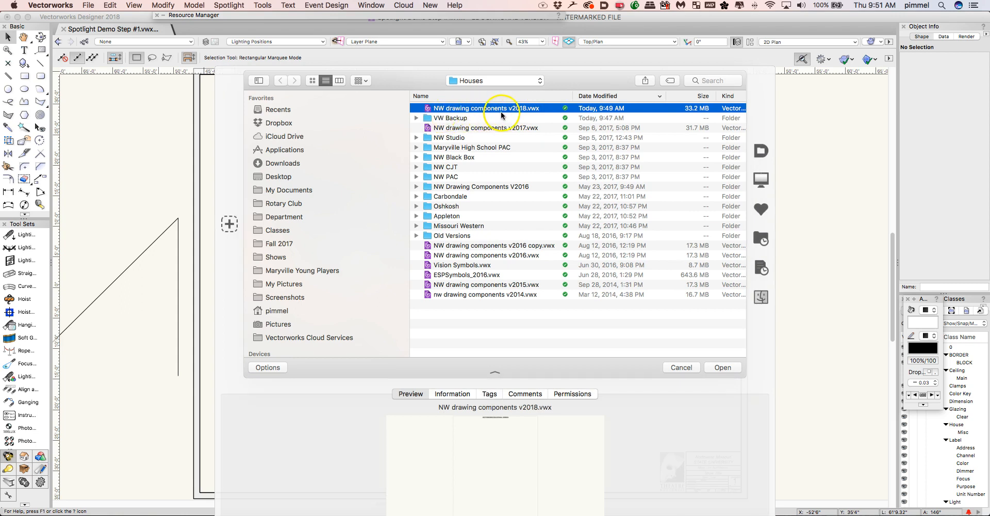
pyautogui.click(722, 367)
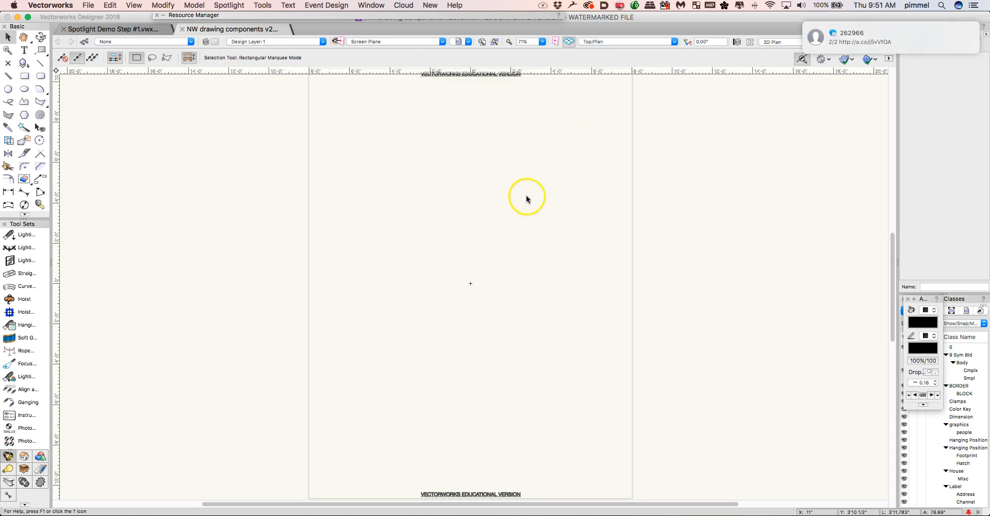
pyautogui.moveTo(336, 25)
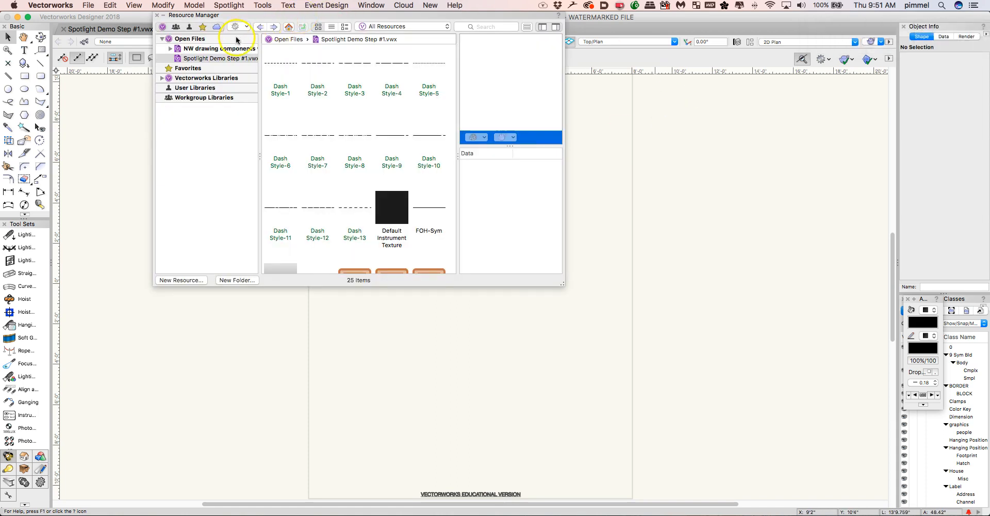
# Browse the components file under Open Files, viewing its Label Legends & Containers symbols
pyautogui.click(170, 47)
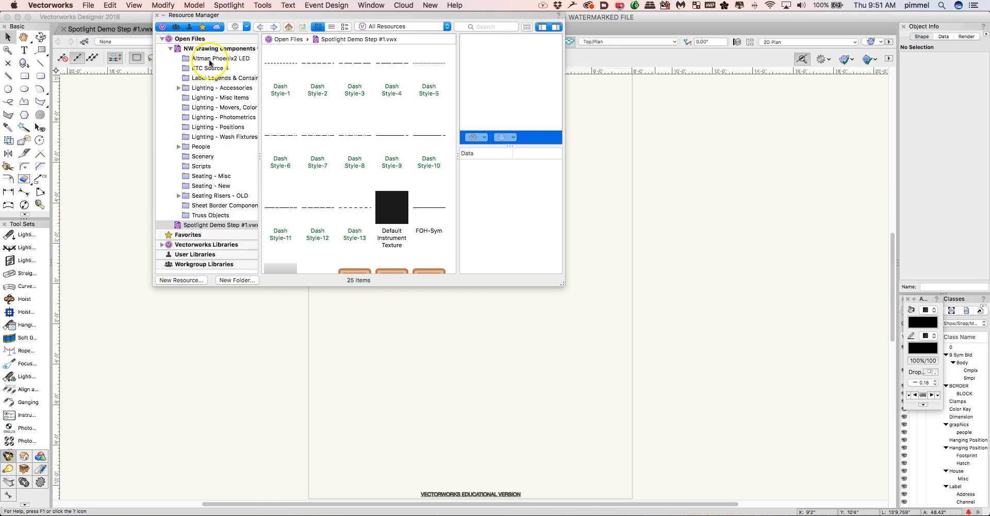
pyautogui.click(223, 78)
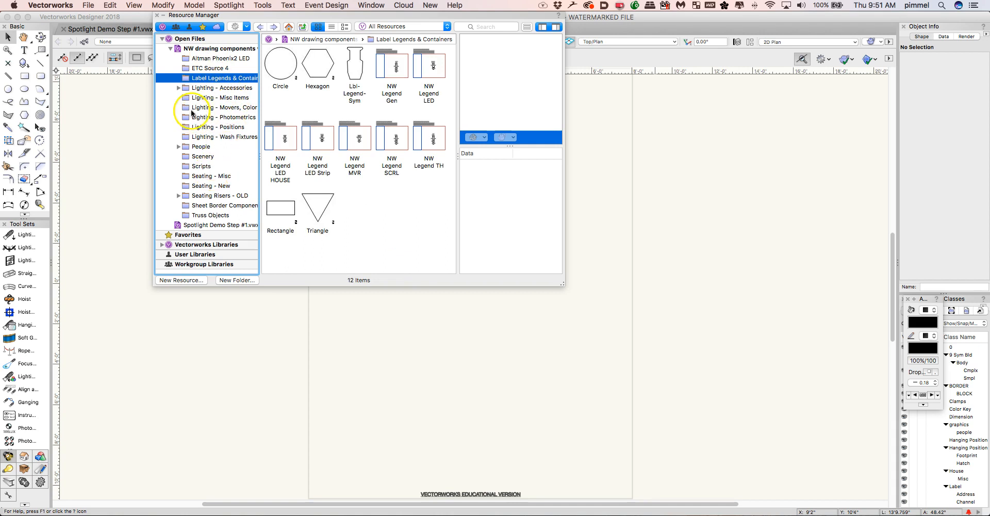
pyautogui.click(171, 47)
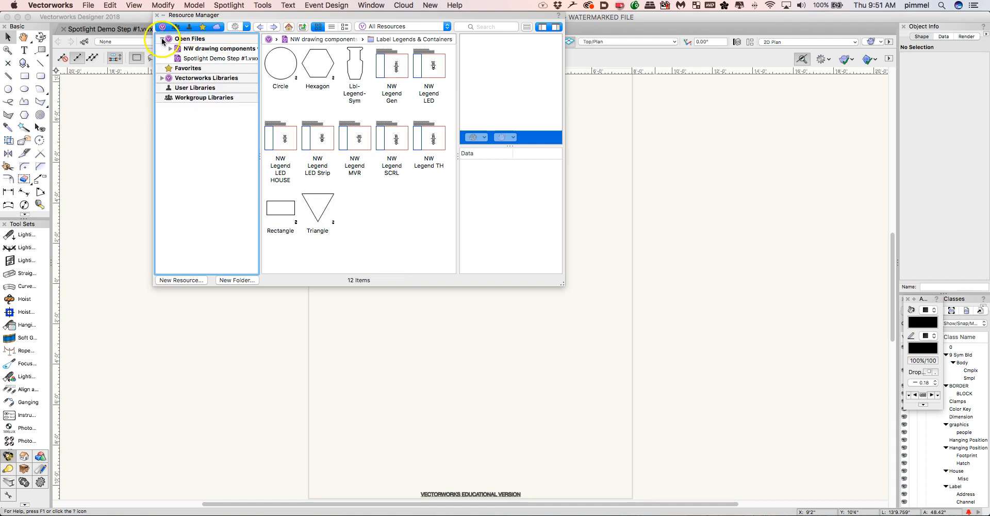
pyautogui.click(165, 38)
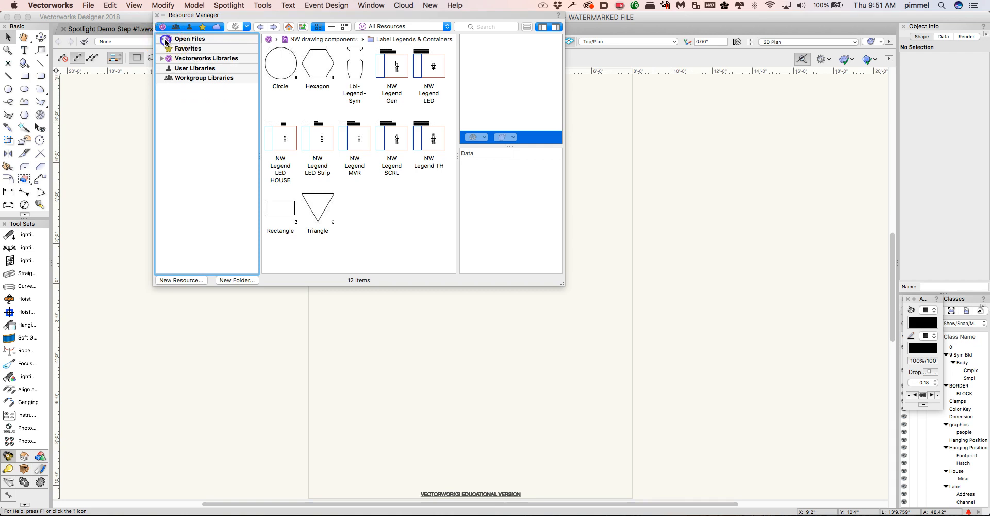
pyautogui.click(190, 38)
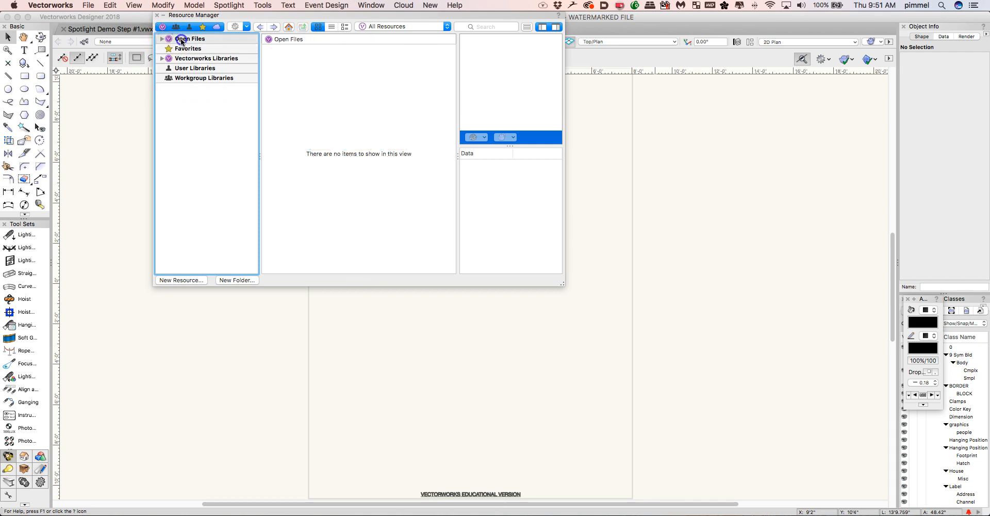
pyautogui.click(165, 38)
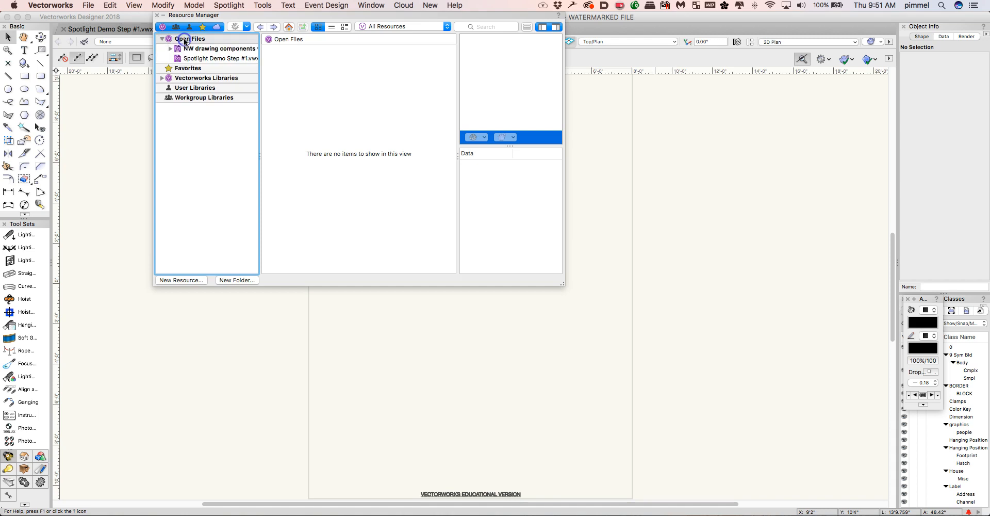
pyautogui.click(215, 48)
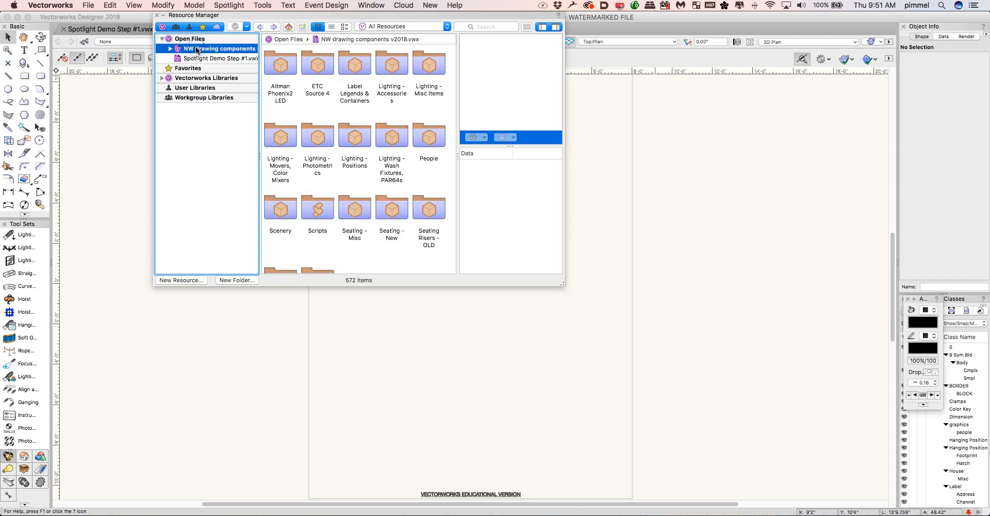
# Add the NW drawing components file to Favorites in the Root folder
pyautogui.rightClick(218, 49)
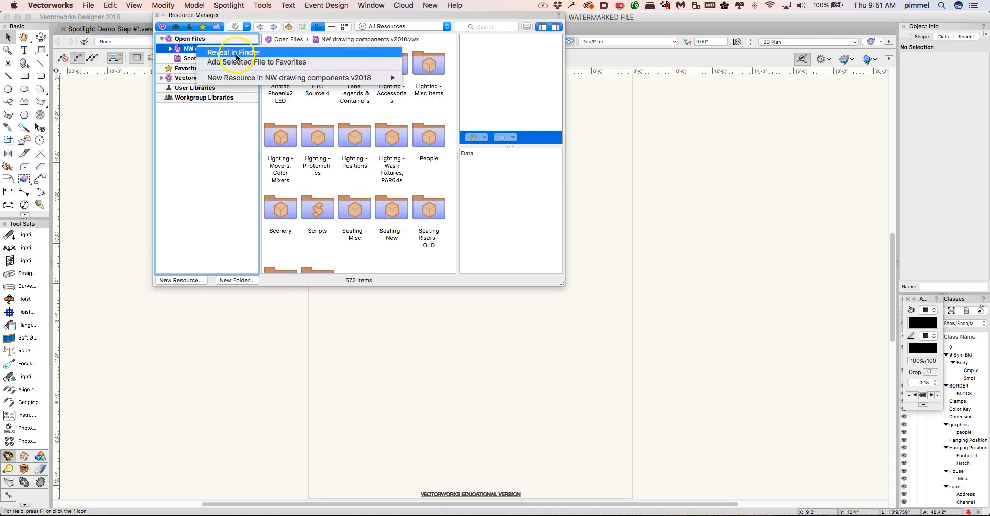
pyautogui.moveTo(256, 61)
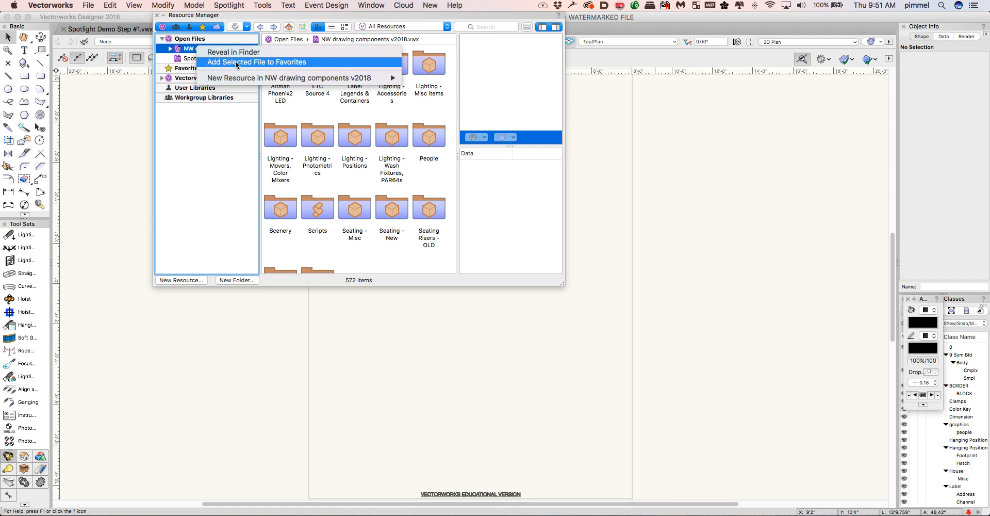
pyautogui.click(256, 62)
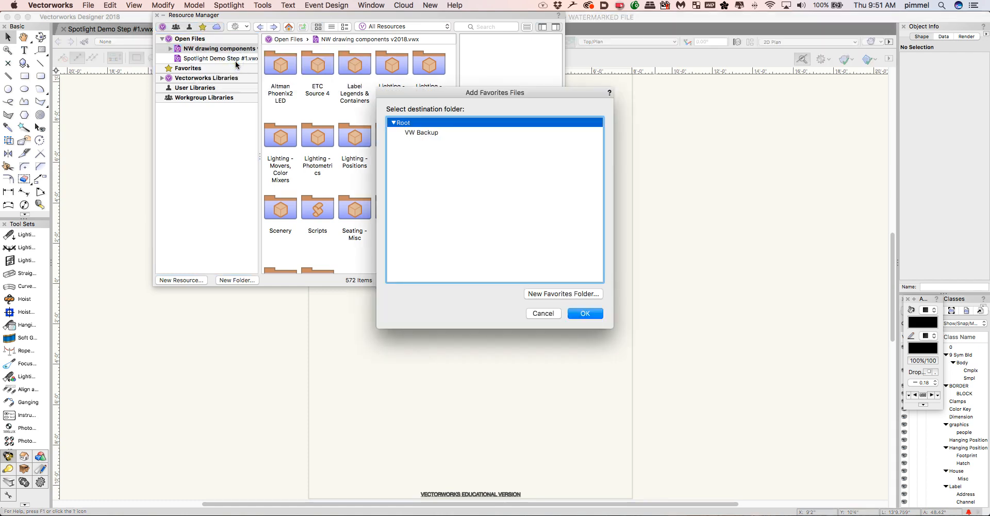
pyautogui.click(584, 312)
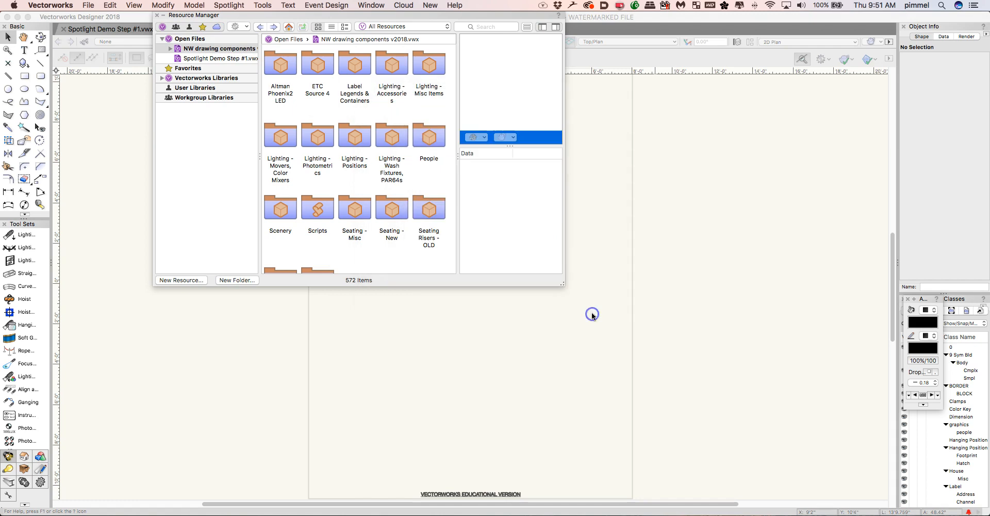
pyautogui.click(171, 20)
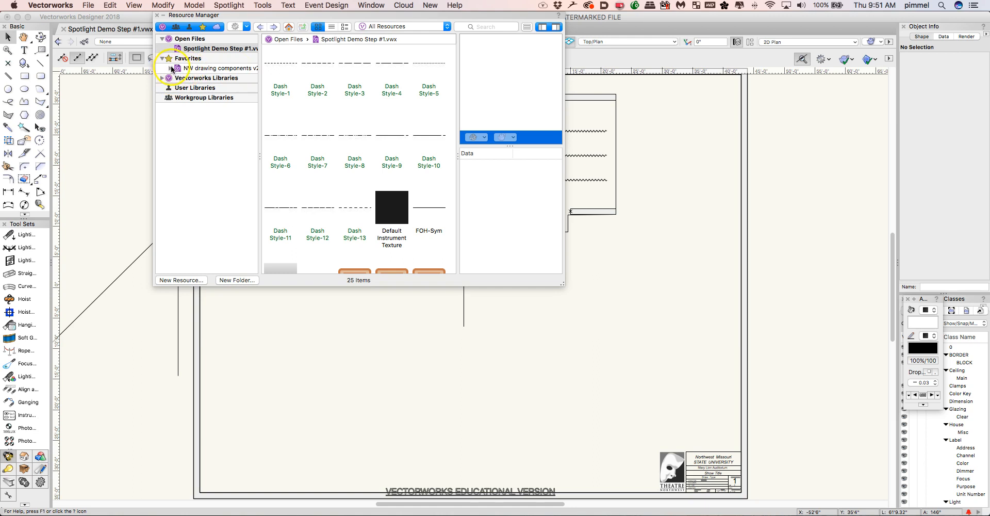
# Expand the favorite NW drawing components v2018 library to list its symbol folders
pyautogui.click(170, 68)
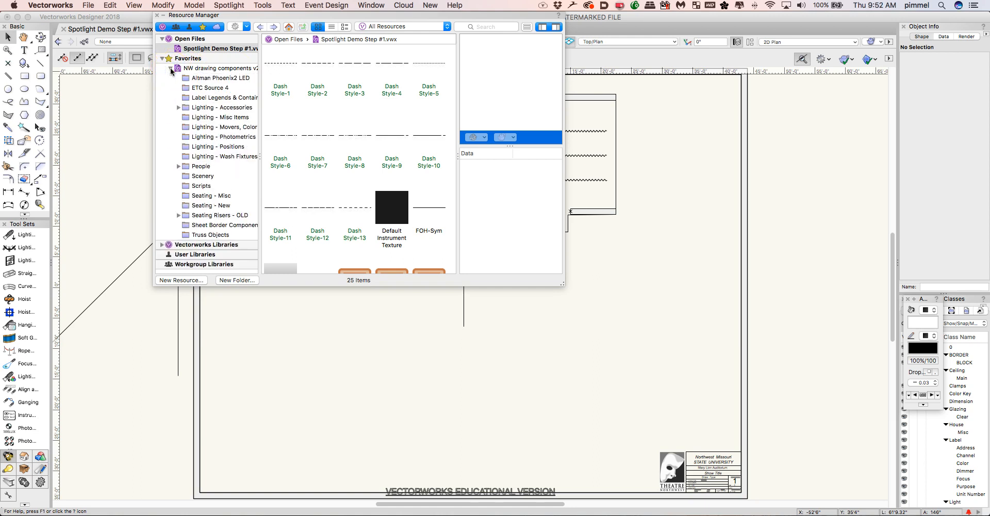
pyautogui.moveTo(198, 97)
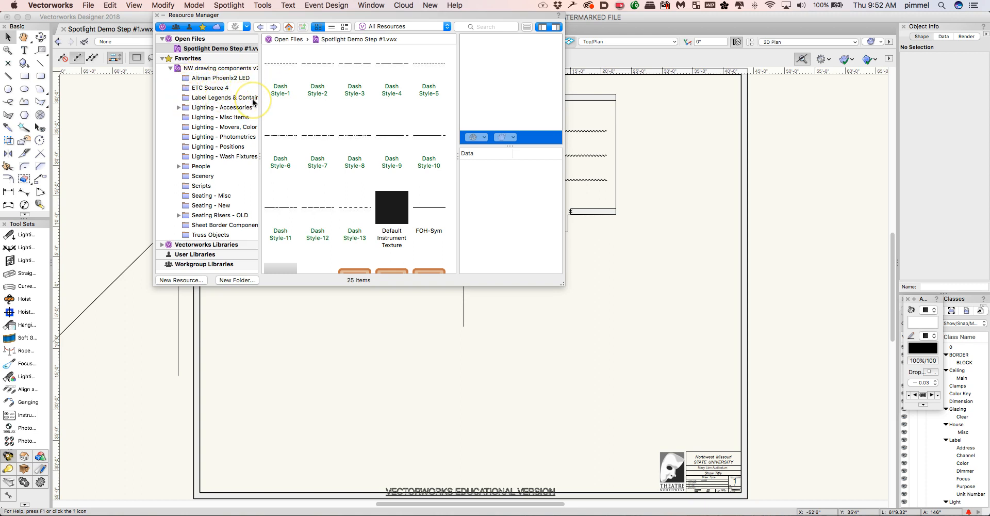
pyautogui.moveTo(237, 99)
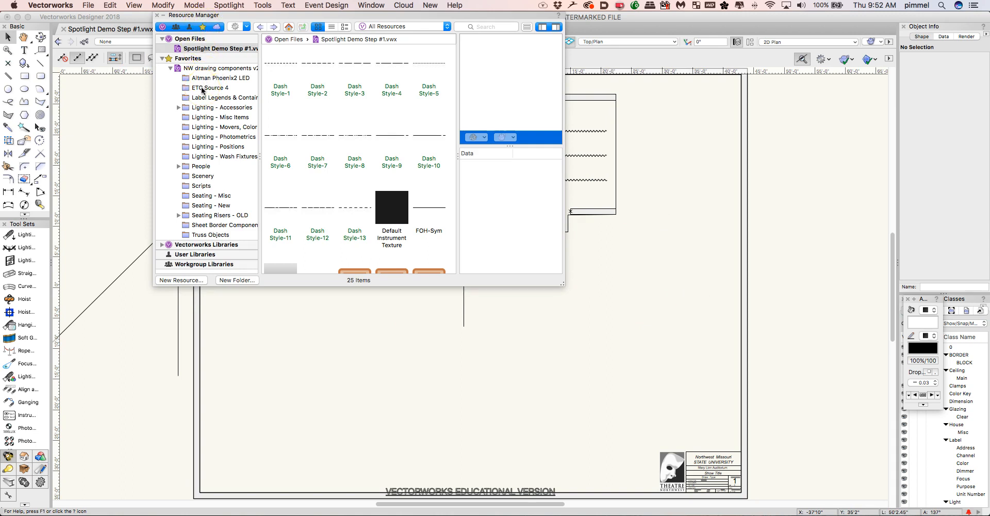
# Import the ETC Source 4 and Label Legends & Containers folders, preserving folder hierarchy
pyautogui.rightClick(202, 88)
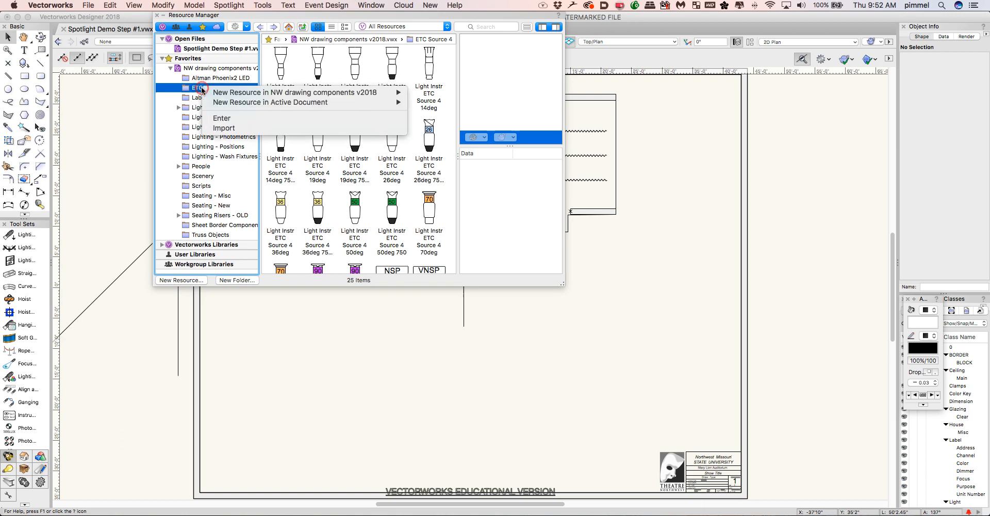
pyautogui.moveTo(222, 128)
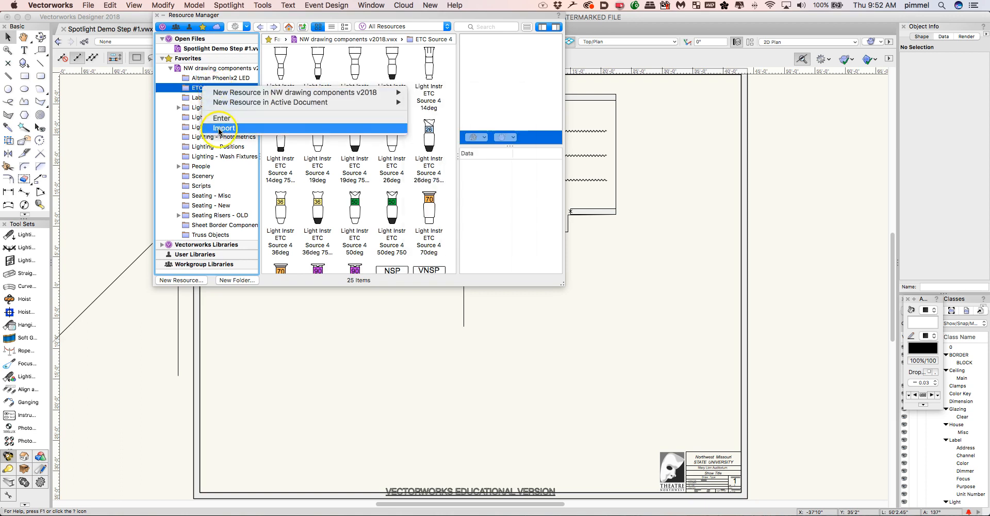
pyautogui.click(221, 128)
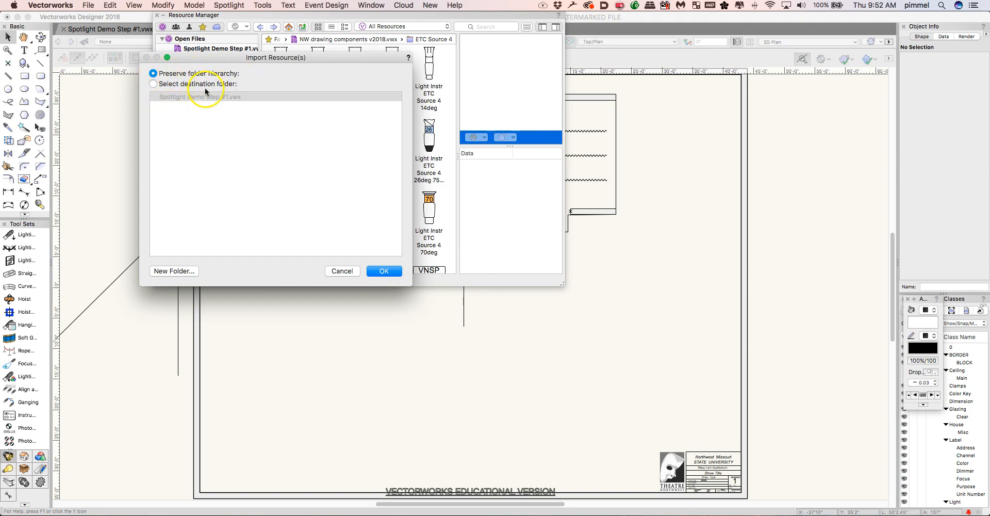
pyautogui.click(384, 270)
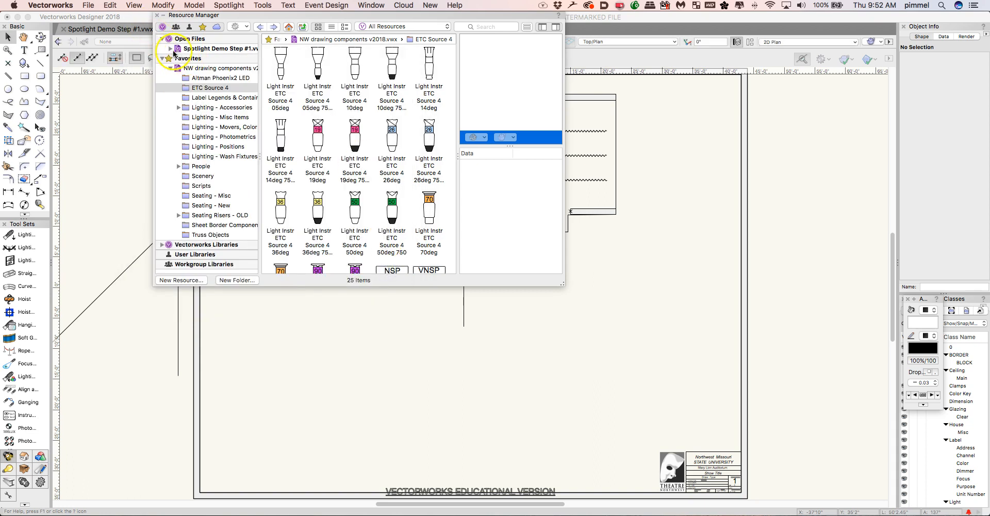
pyautogui.click(173, 48)
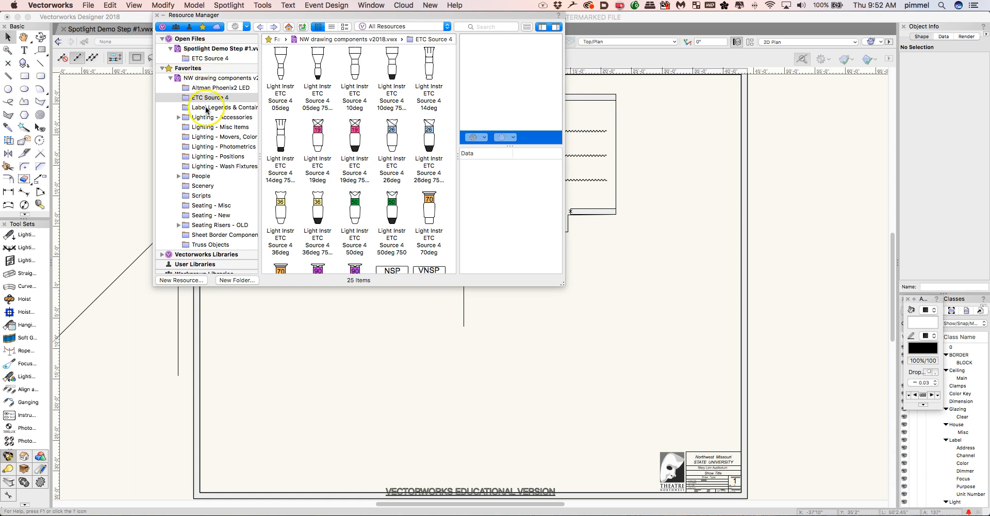
pyautogui.rightClick(200, 107)
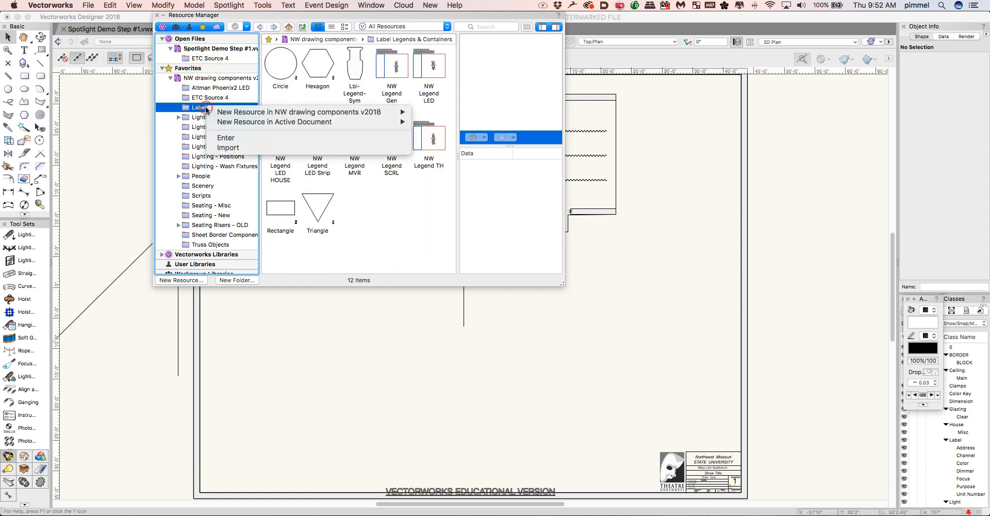
pyautogui.click(227, 148)
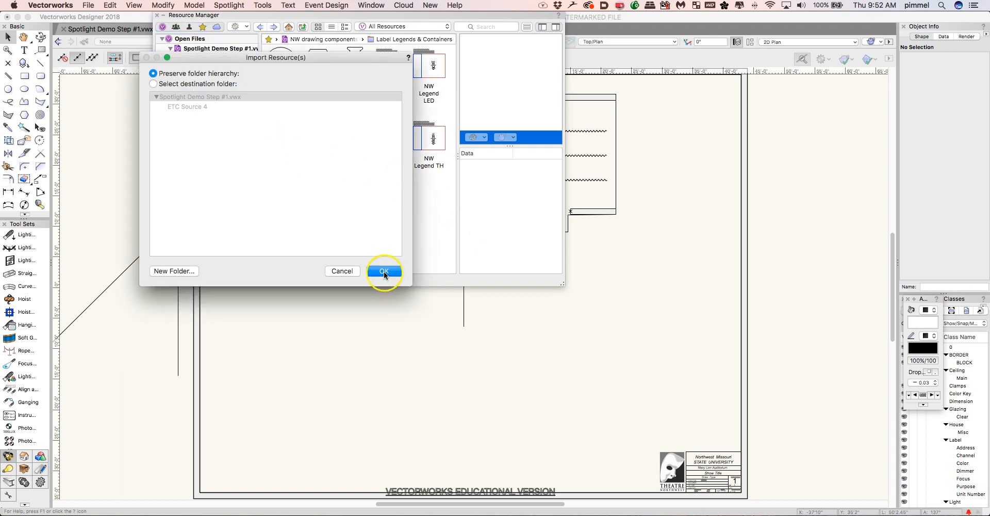
pyautogui.click(384, 271)
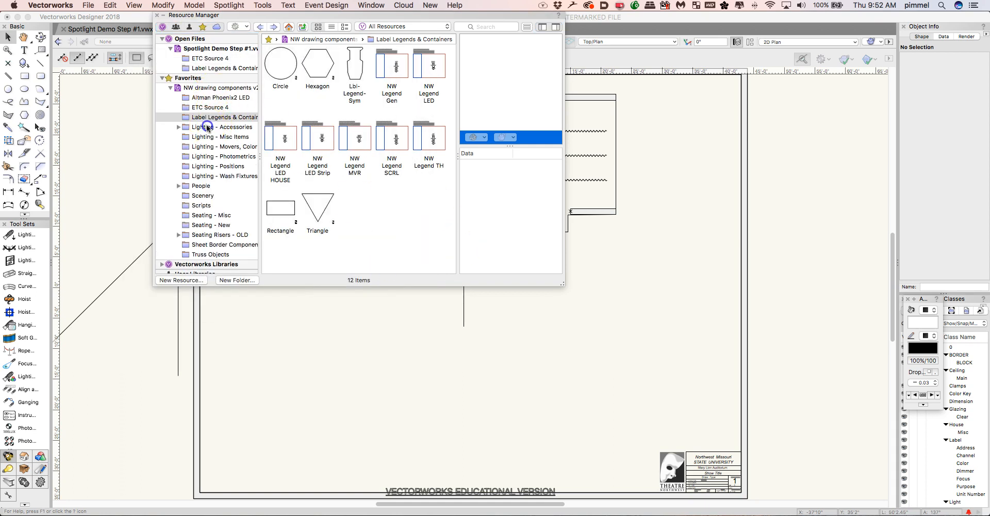
# Import the Lighting - Accessories, Misc Items, and Movers and Color Mixers folders
pyautogui.rightClick(206, 127)
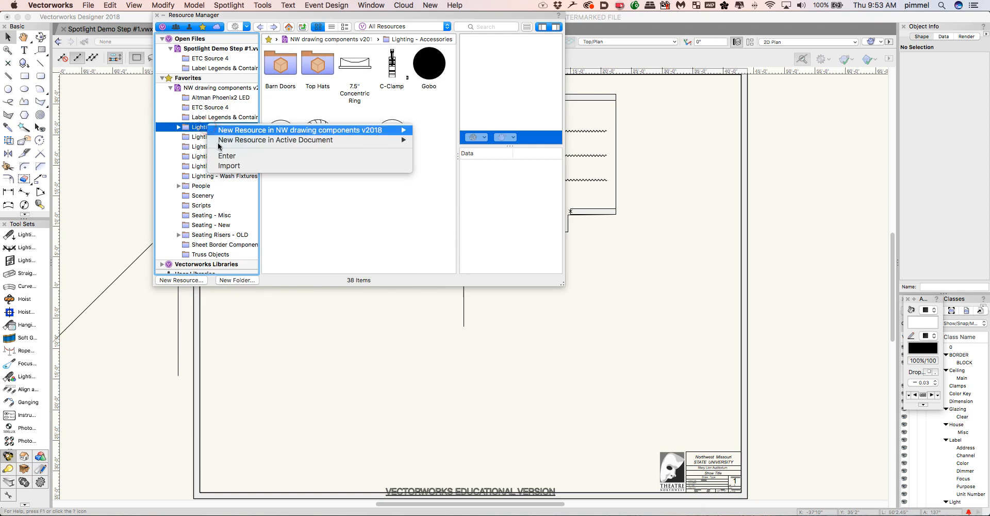
pyautogui.click(227, 165)
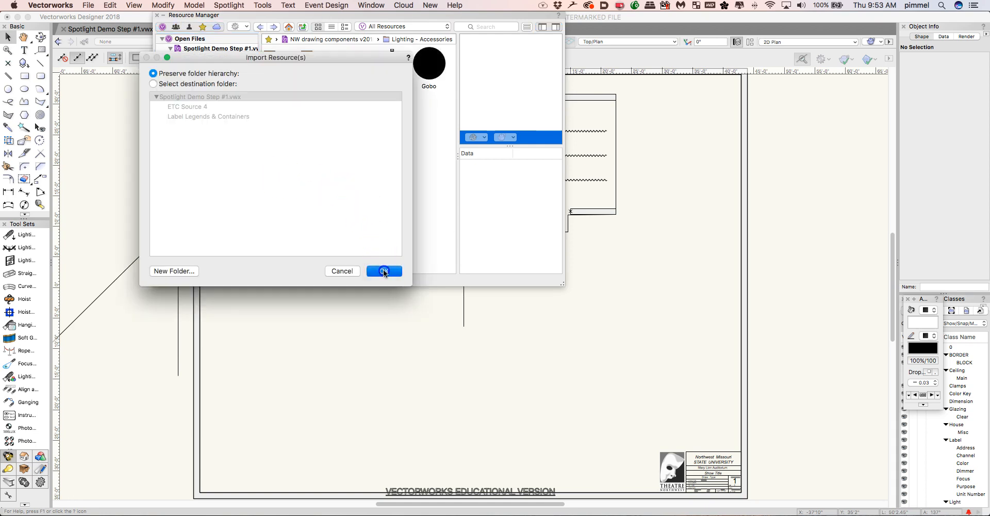
pyautogui.click(384, 271)
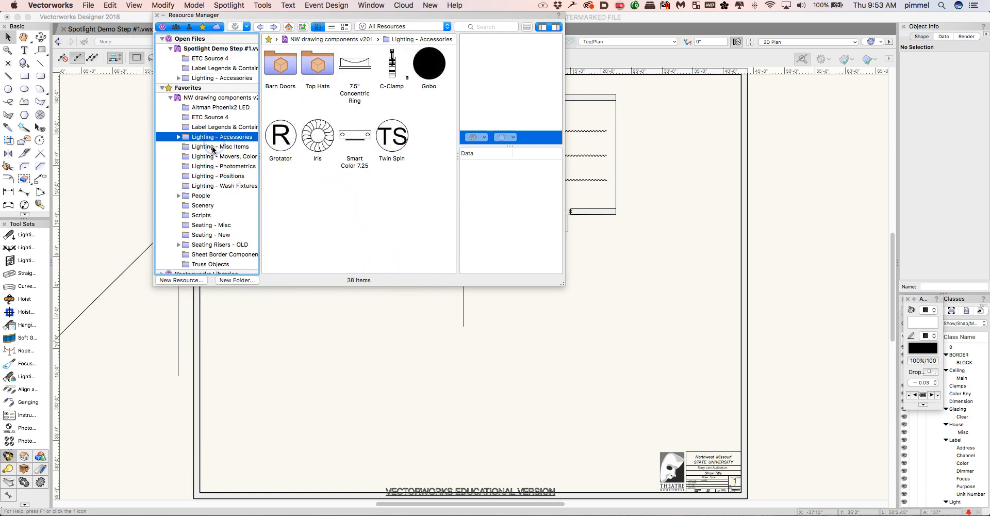
pyautogui.rightClick(223, 146)
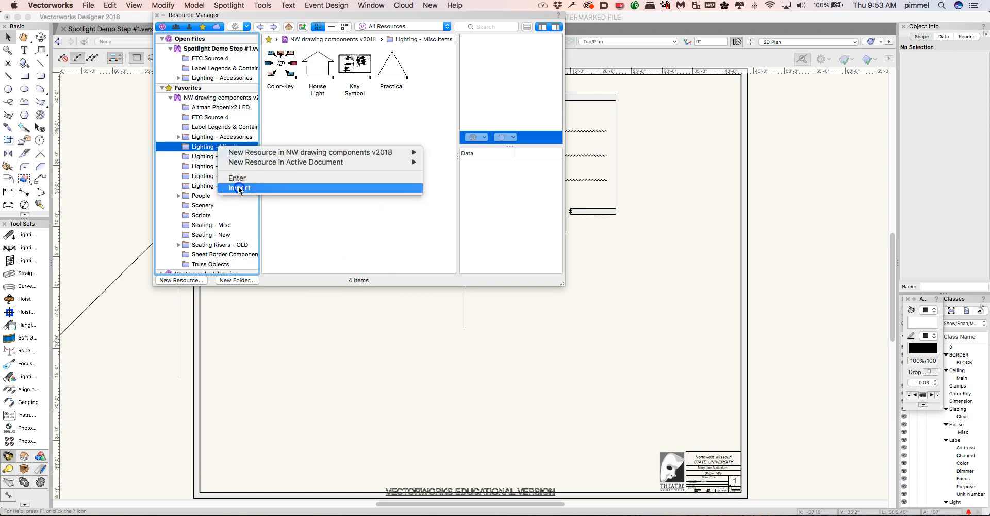
pyautogui.click(239, 188)
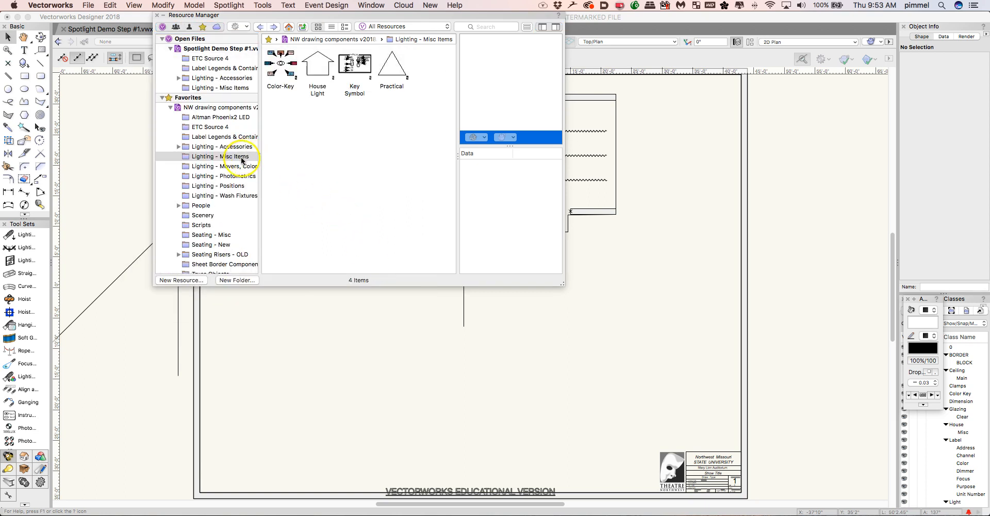
pyautogui.click(221, 166)
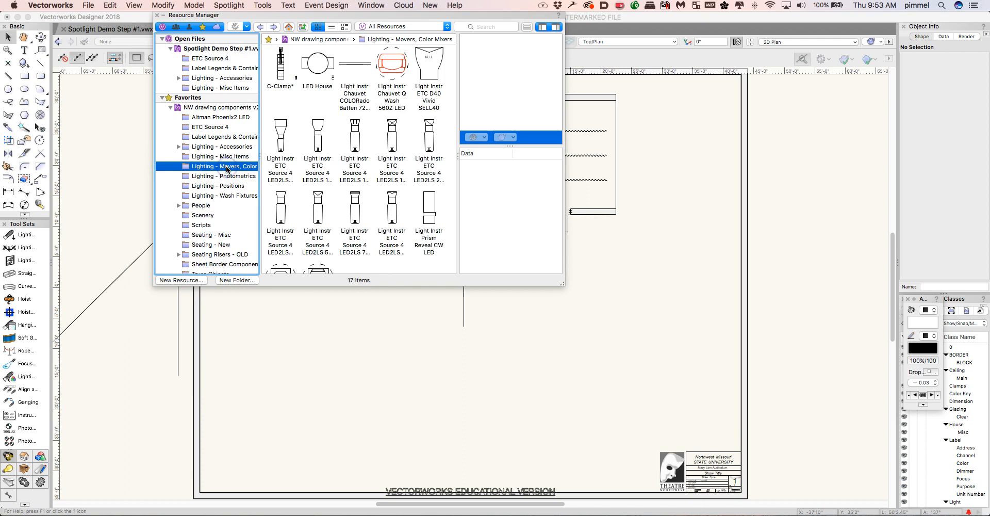
pyautogui.rightClick(227, 166)
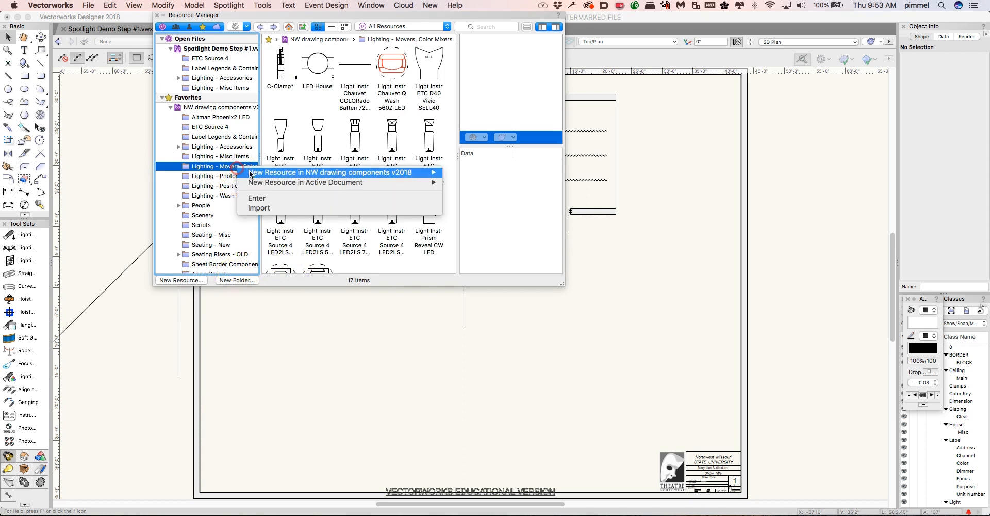
pyautogui.click(258, 207)
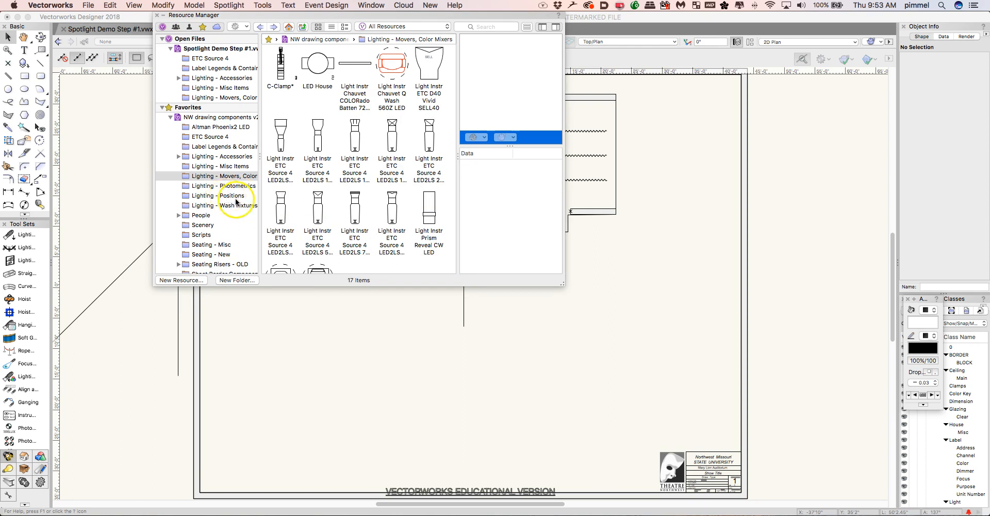
# Import the Lighting wash fixtures and Positions folders, then collapse the favorites list
pyautogui.rightClick(221, 205)
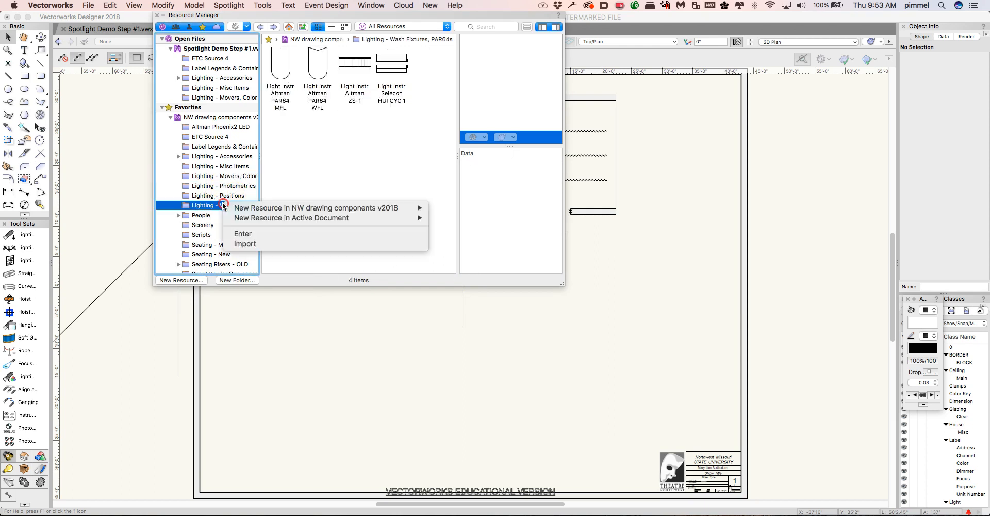
pyautogui.click(244, 244)
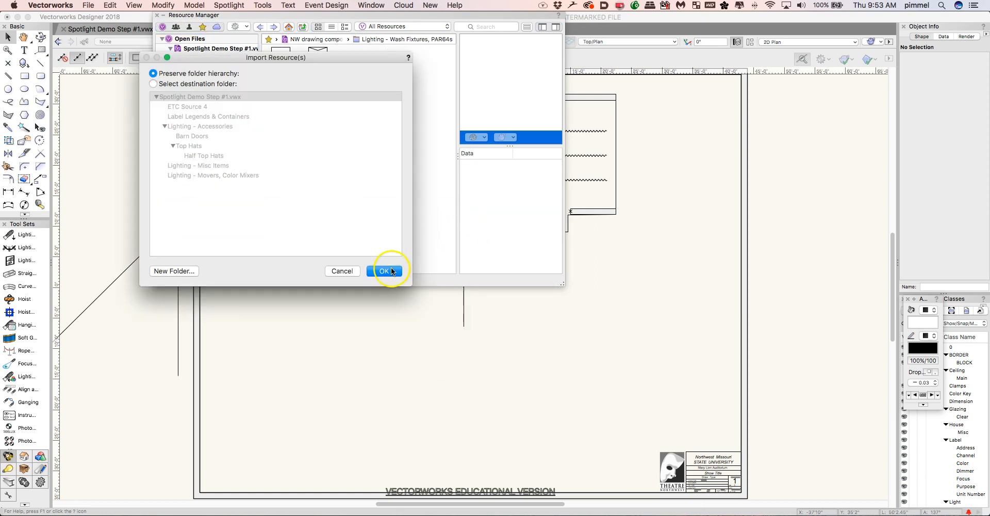
pyautogui.click(383, 270)
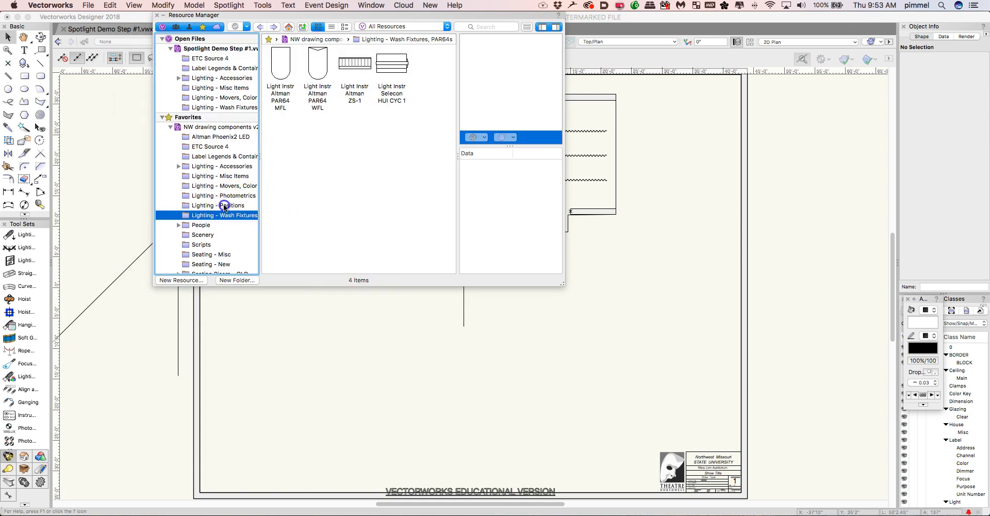
pyautogui.click(217, 205)
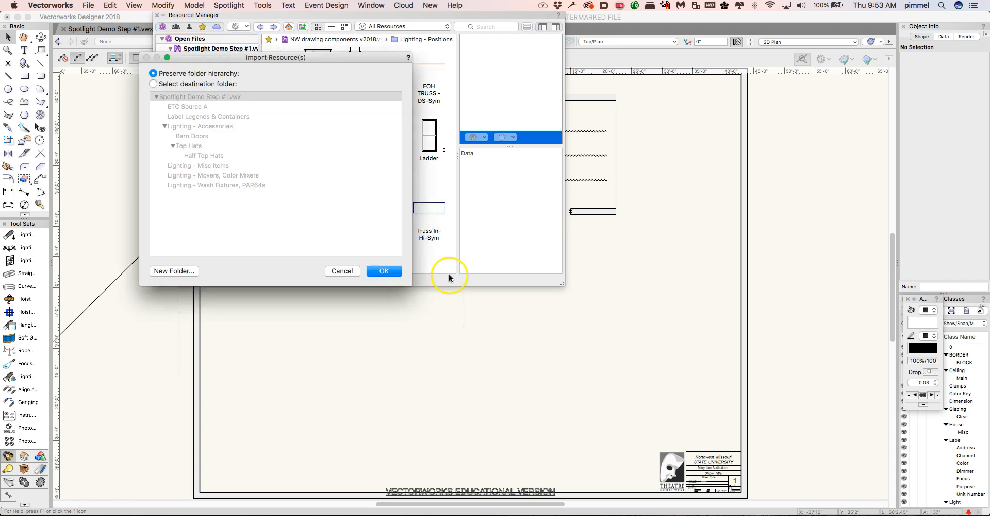
pyautogui.click(383, 270)
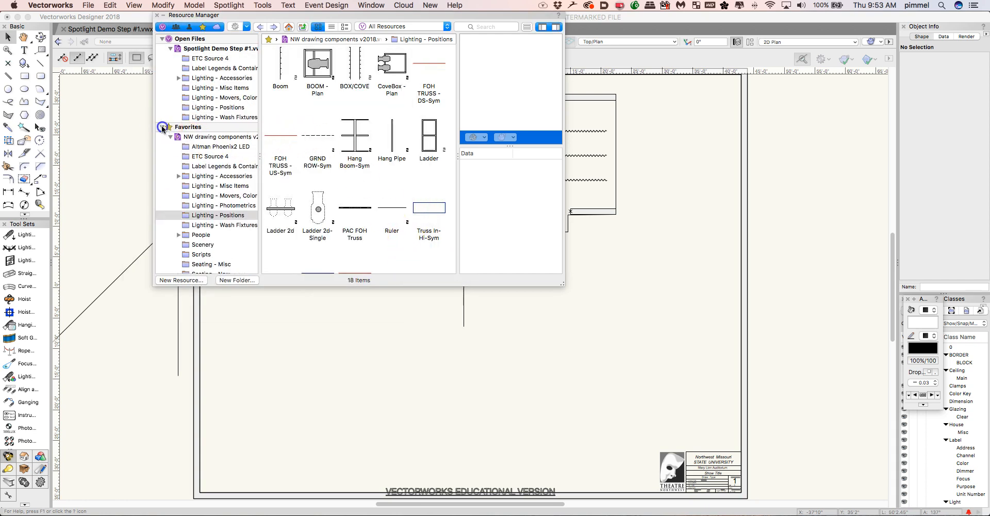
pyautogui.click(164, 127)
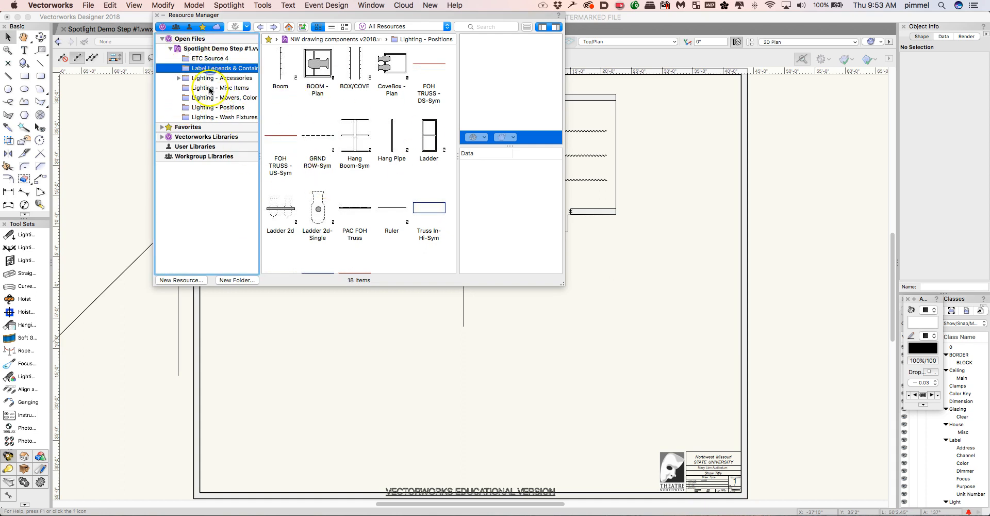
# Close the Resource Manager and show the Organization dialog's Design Layers list
pyautogui.click(221, 97)
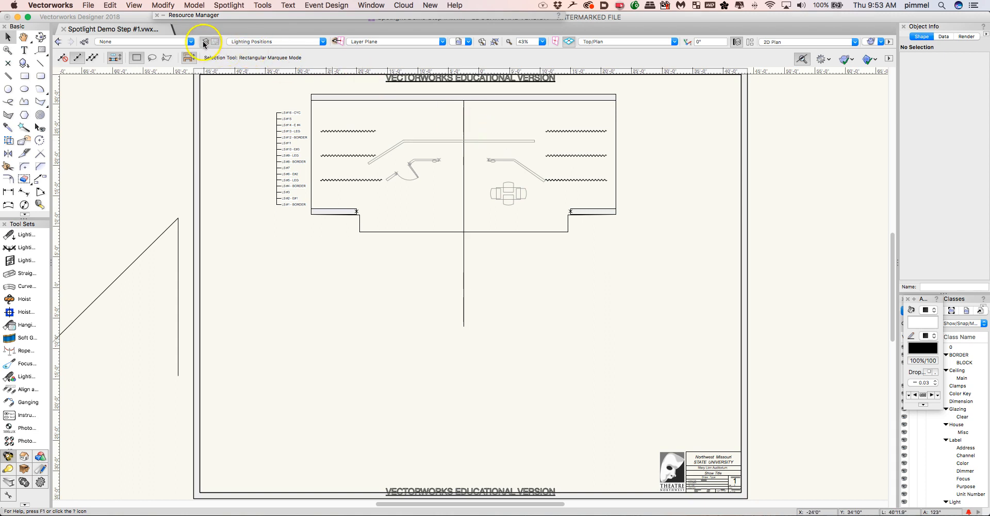
pyautogui.click(205, 41)
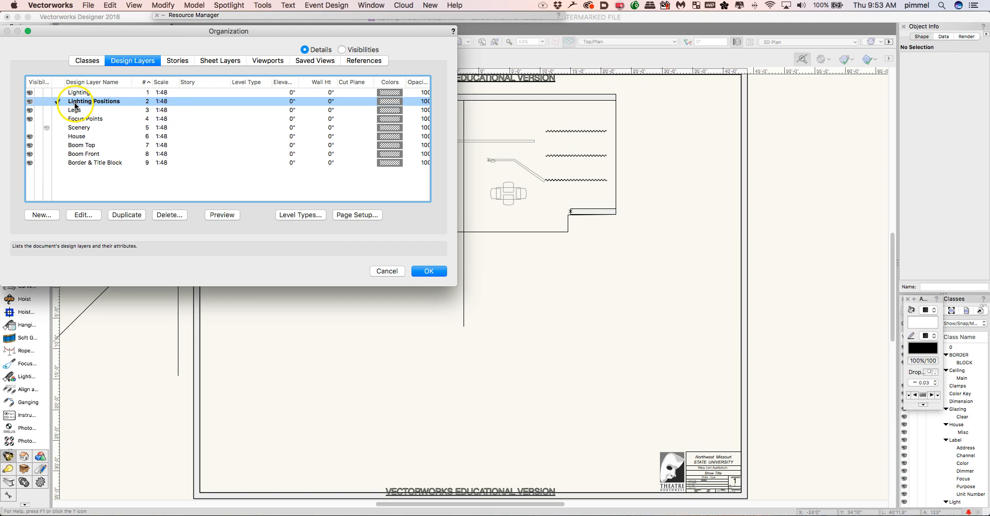
pyautogui.click(48, 100)
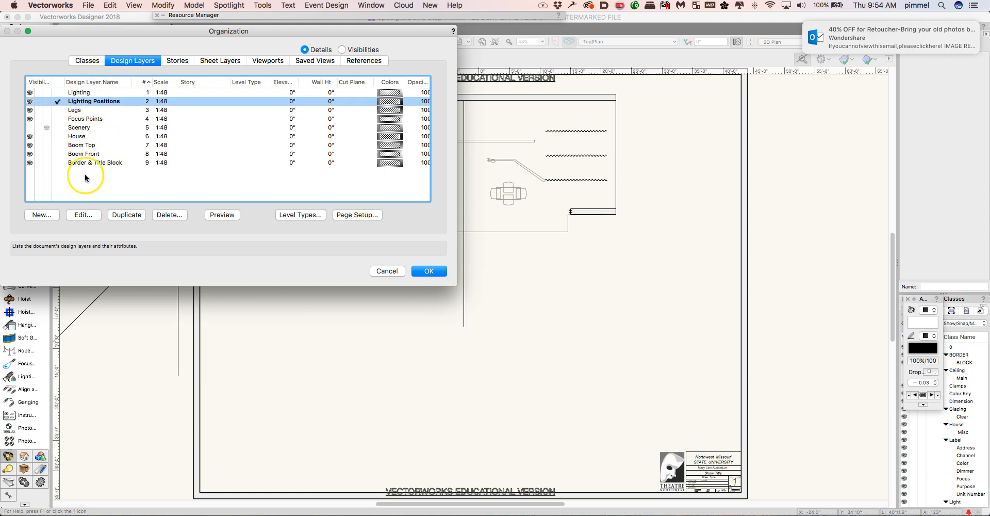
pyautogui.moveTo(67, 160)
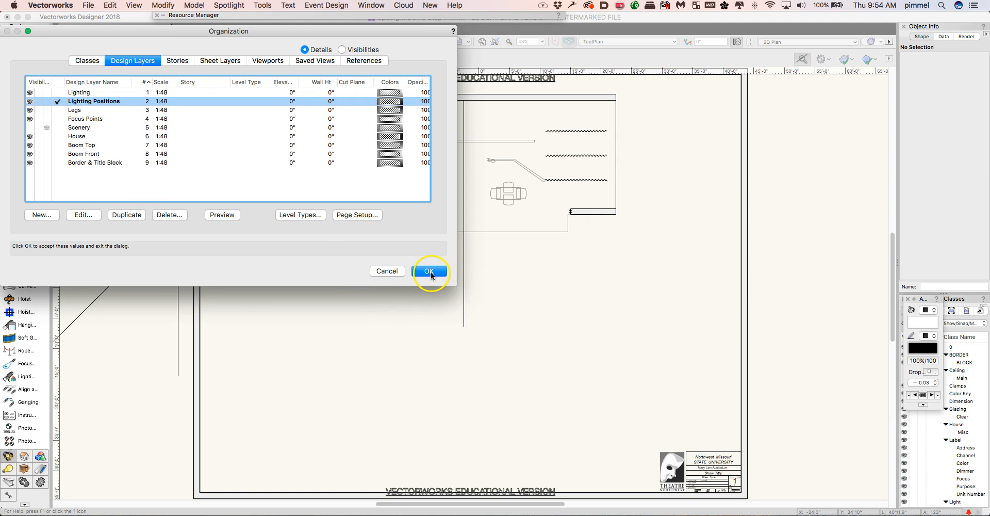
# Set the Legs layer visibility to Gray, keep Lighting Positions active, and confirm
pyautogui.click(429, 270)
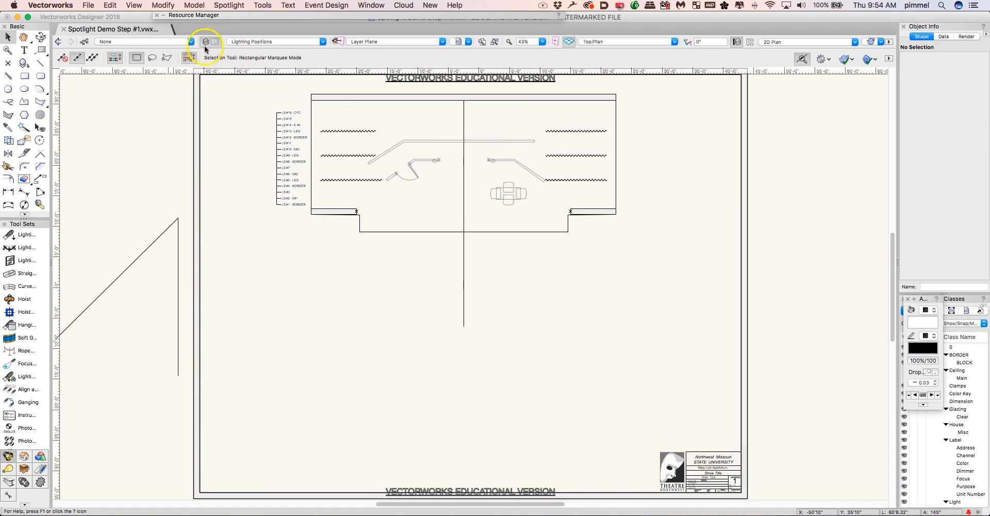
pyautogui.click(204, 42)
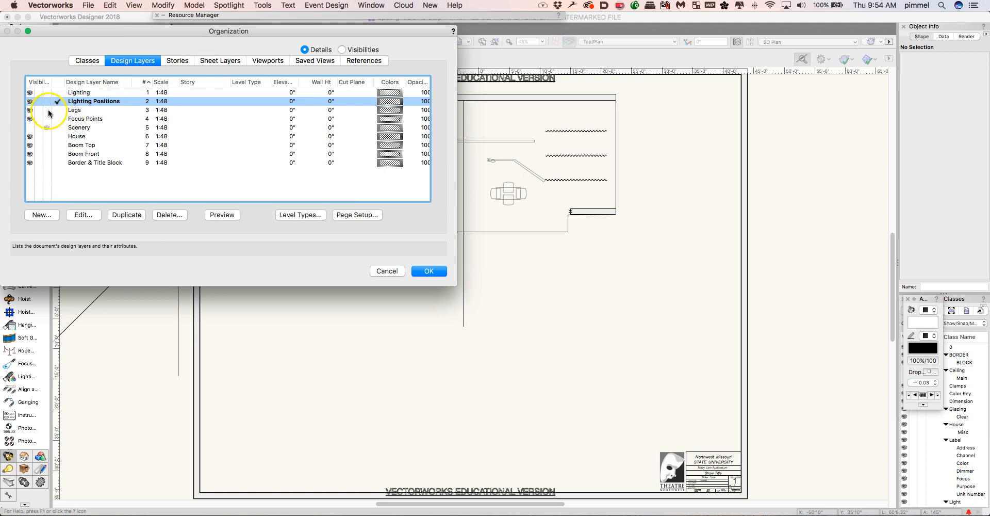
pyautogui.click(80, 109)
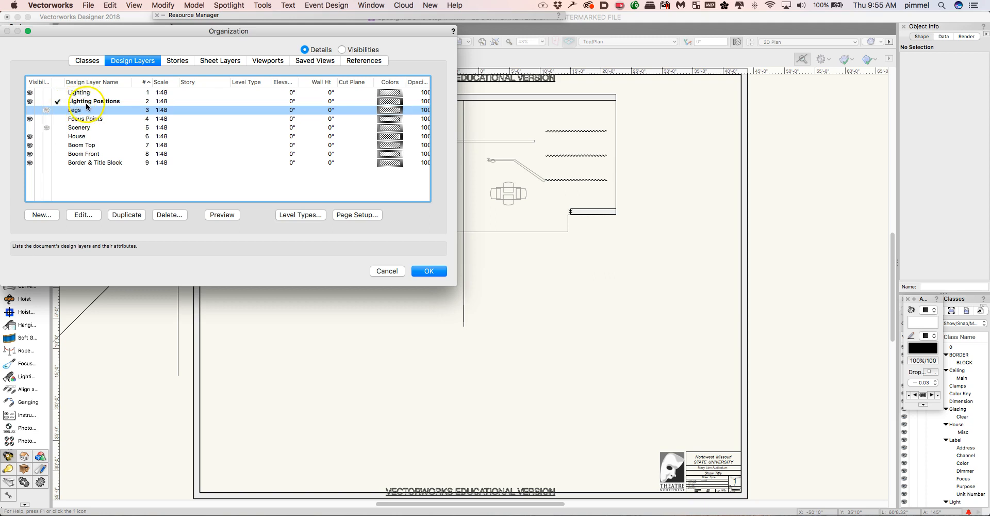
pyautogui.click(94, 101)
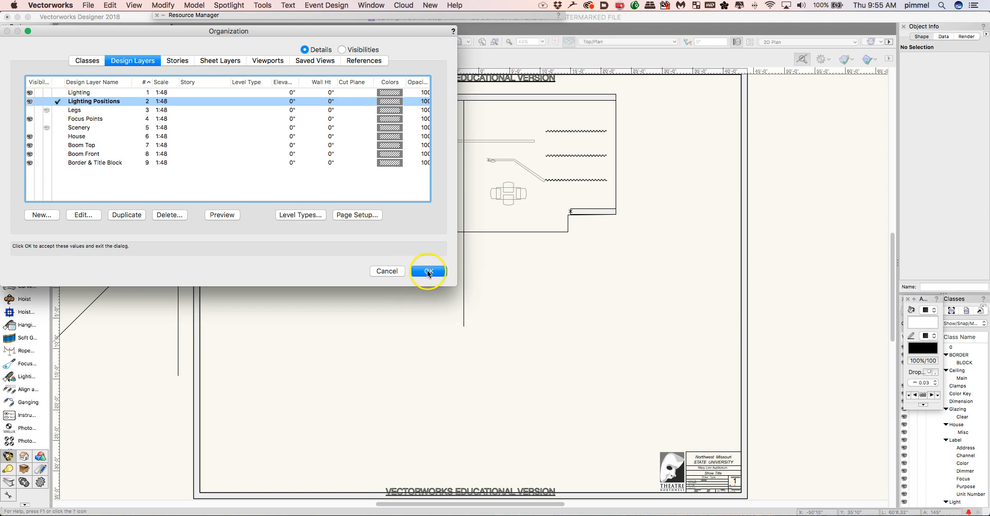
pyautogui.click(428, 270)
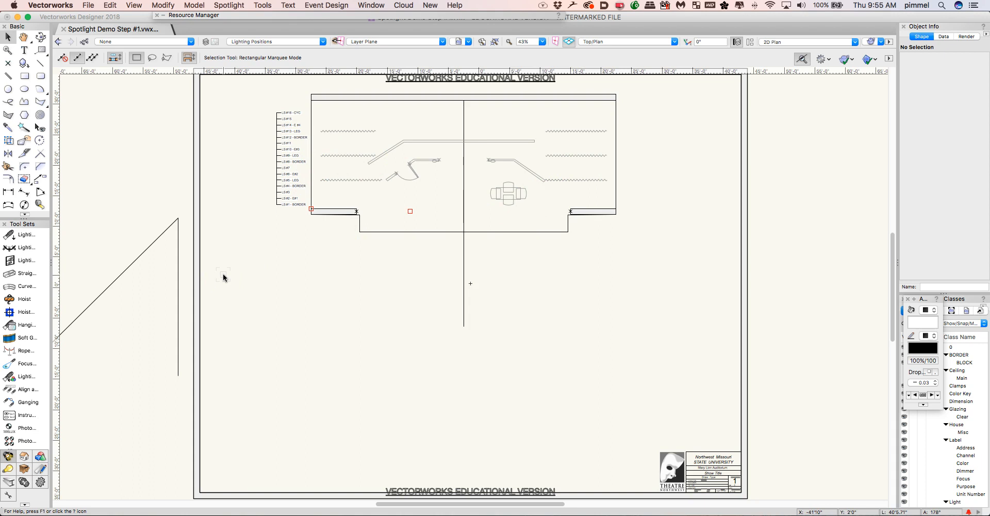
pyautogui.moveTo(311, 275)
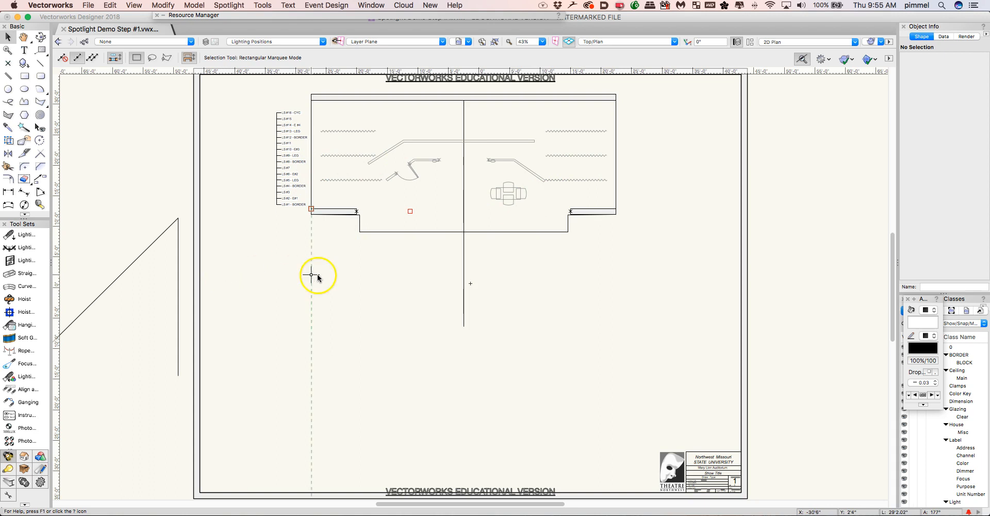